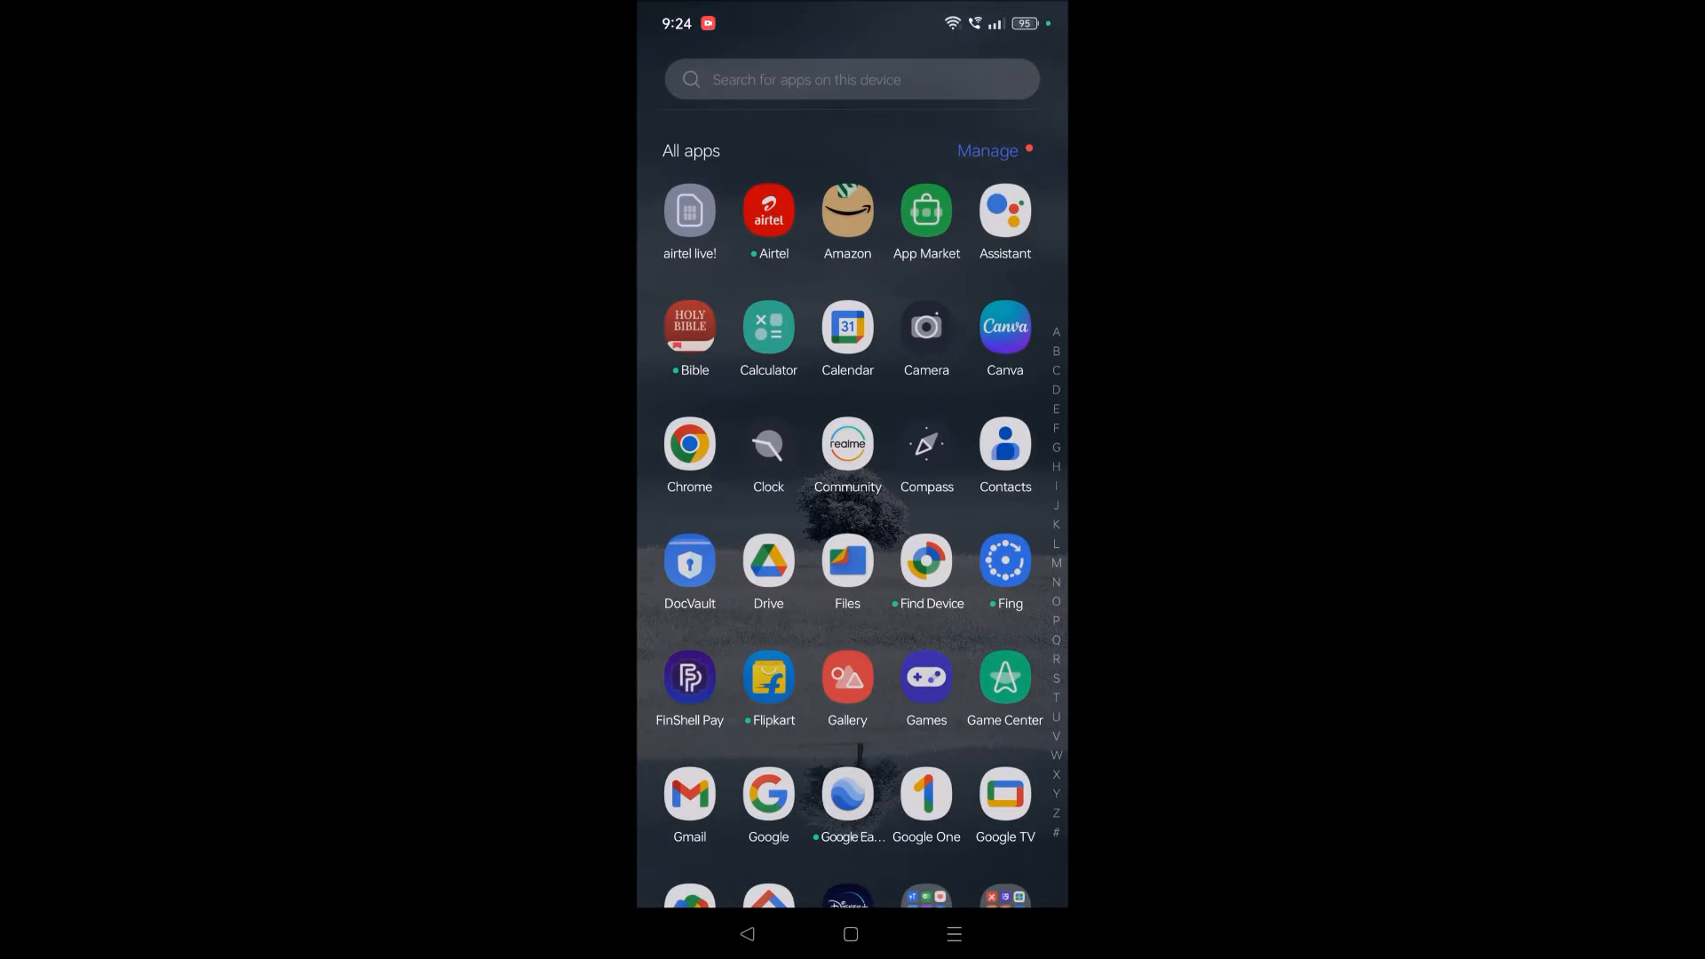
# Step: Search the app drawer for 'g' and launch Google Photos
pyautogui.write('g')
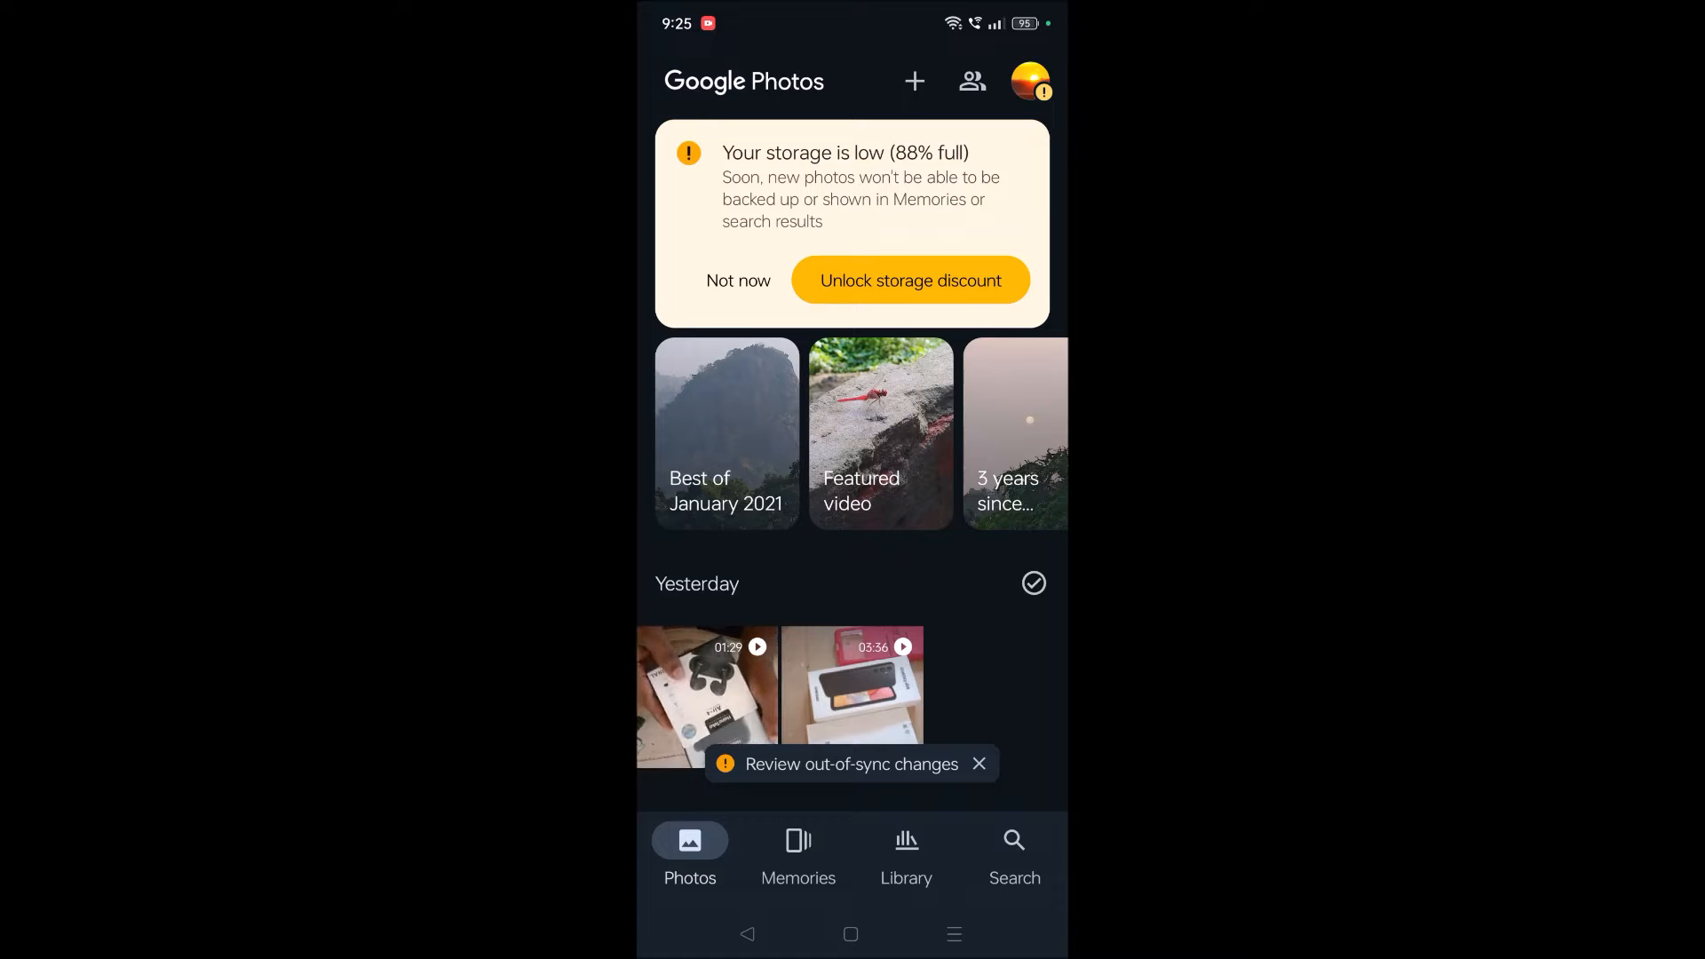
# Step: Show the Backup page from the profile avatar, confirming backup is complete
pyautogui.click(1034, 82)
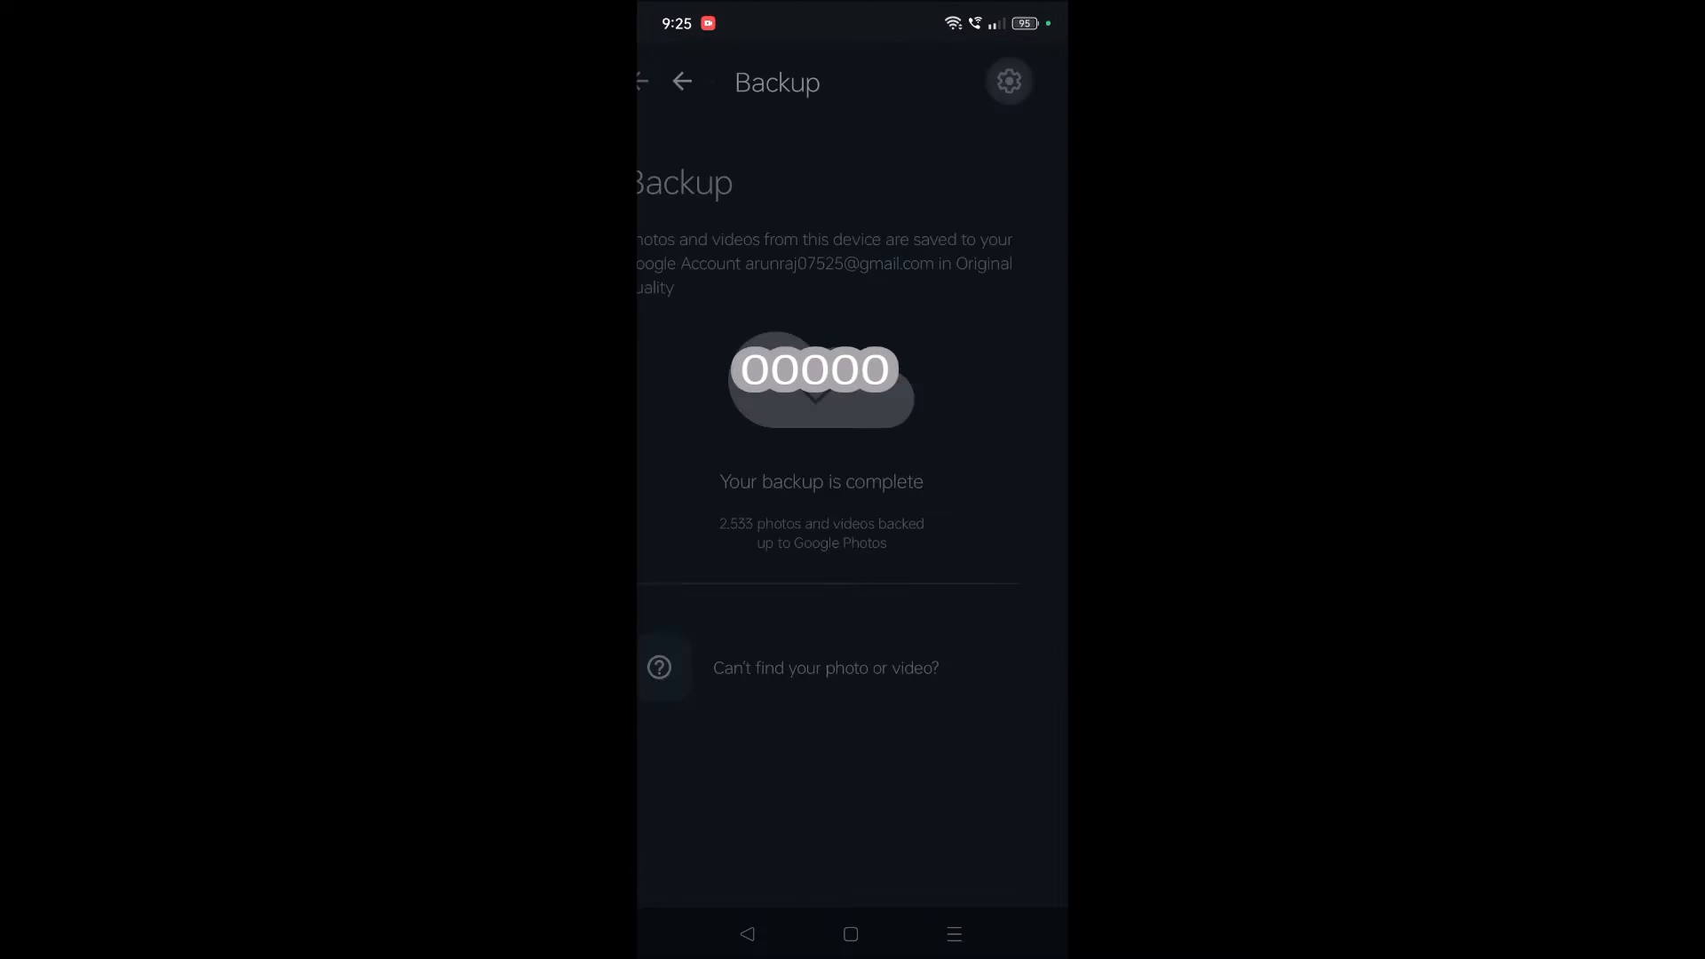
# Step: Switch off photo and video backup in Backup settings and return to the home screen
pyautogui.click(1009, 82)
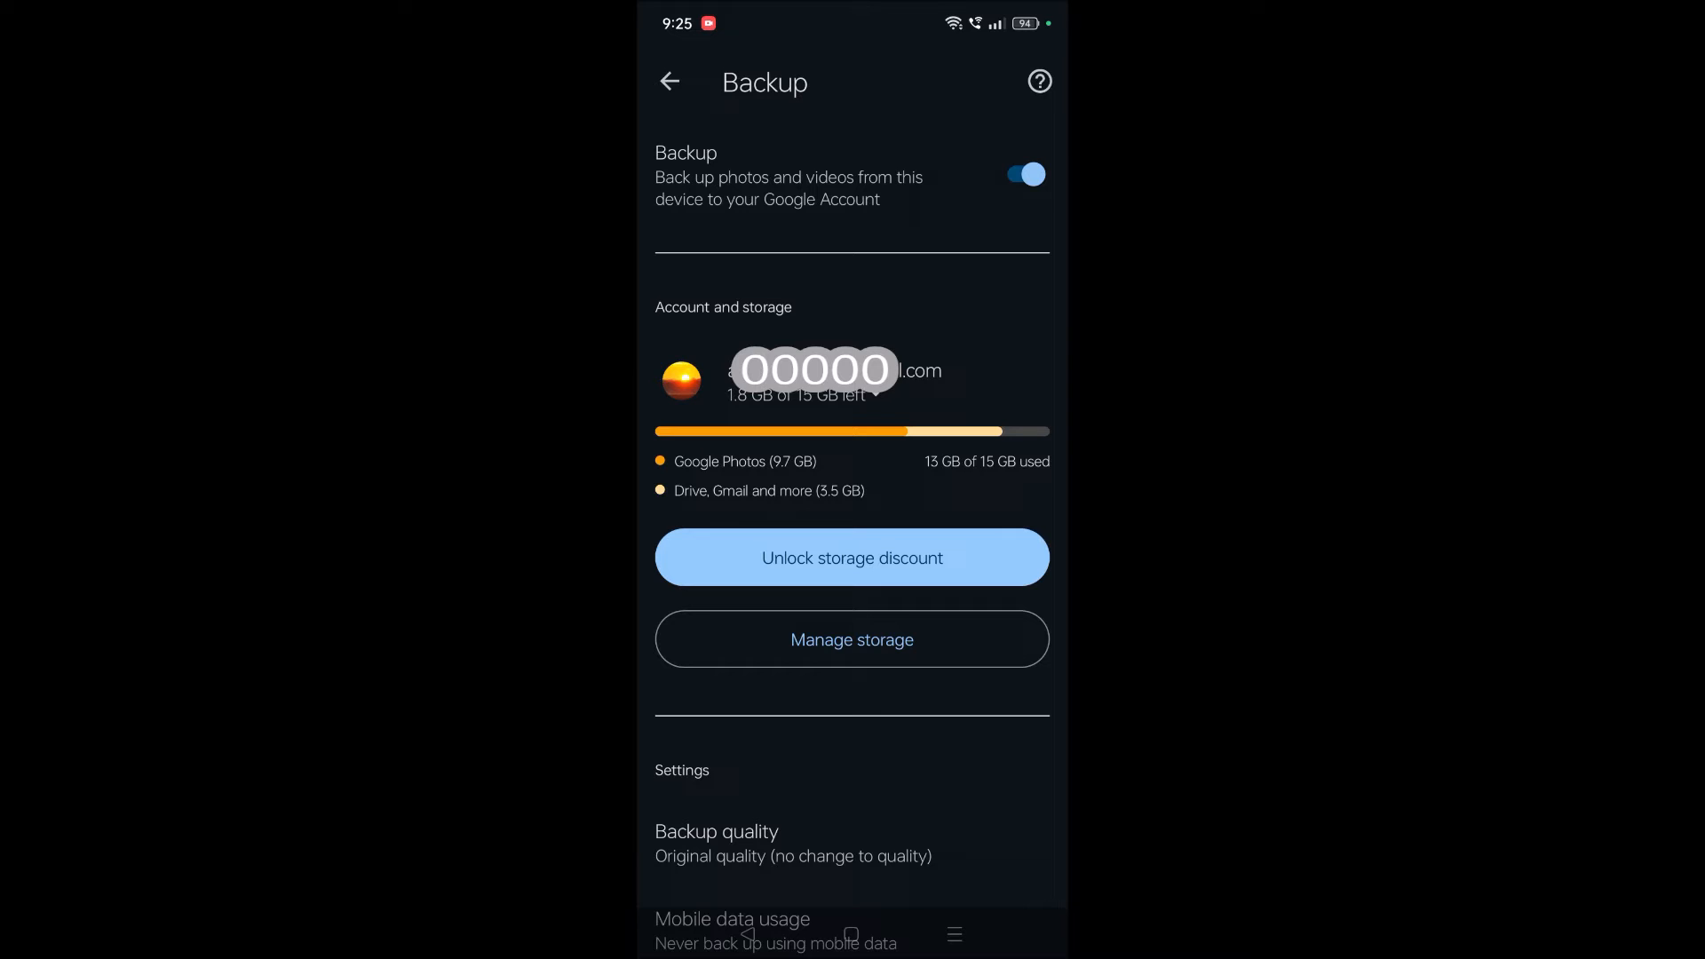
pyautogui.click(1023, 174)
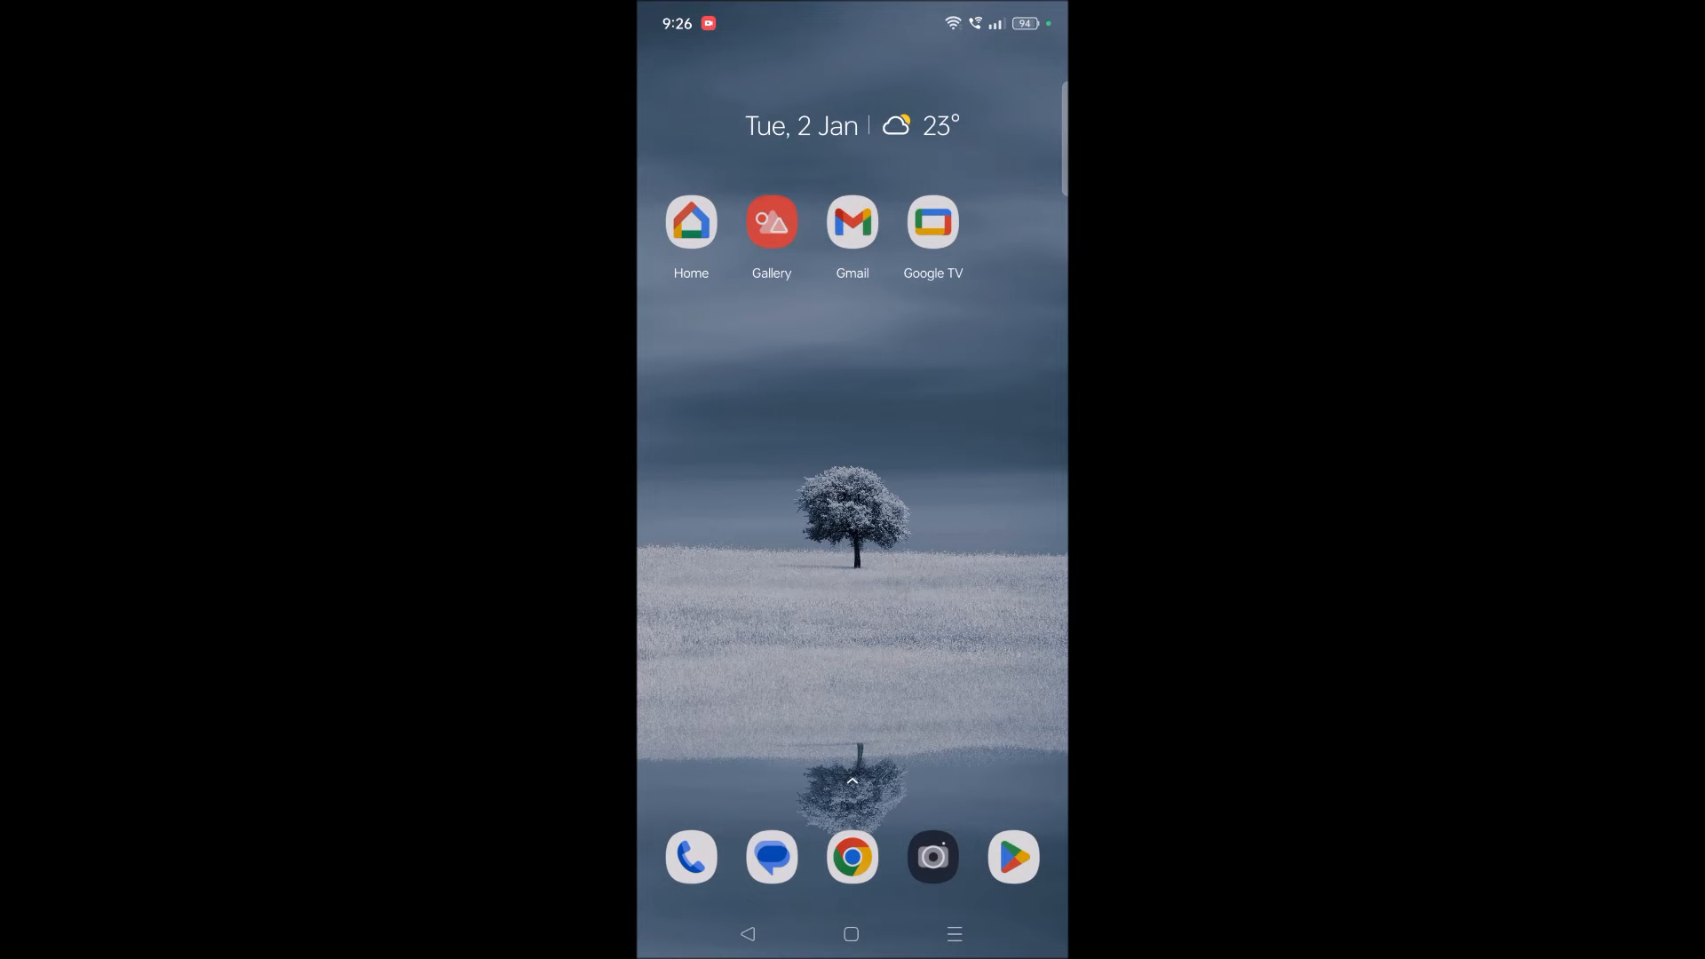
# Step: Select the 19 Dec 2023 ploughed-field photo in Gallery and bring up Share
pyautogui.click(770, 222)
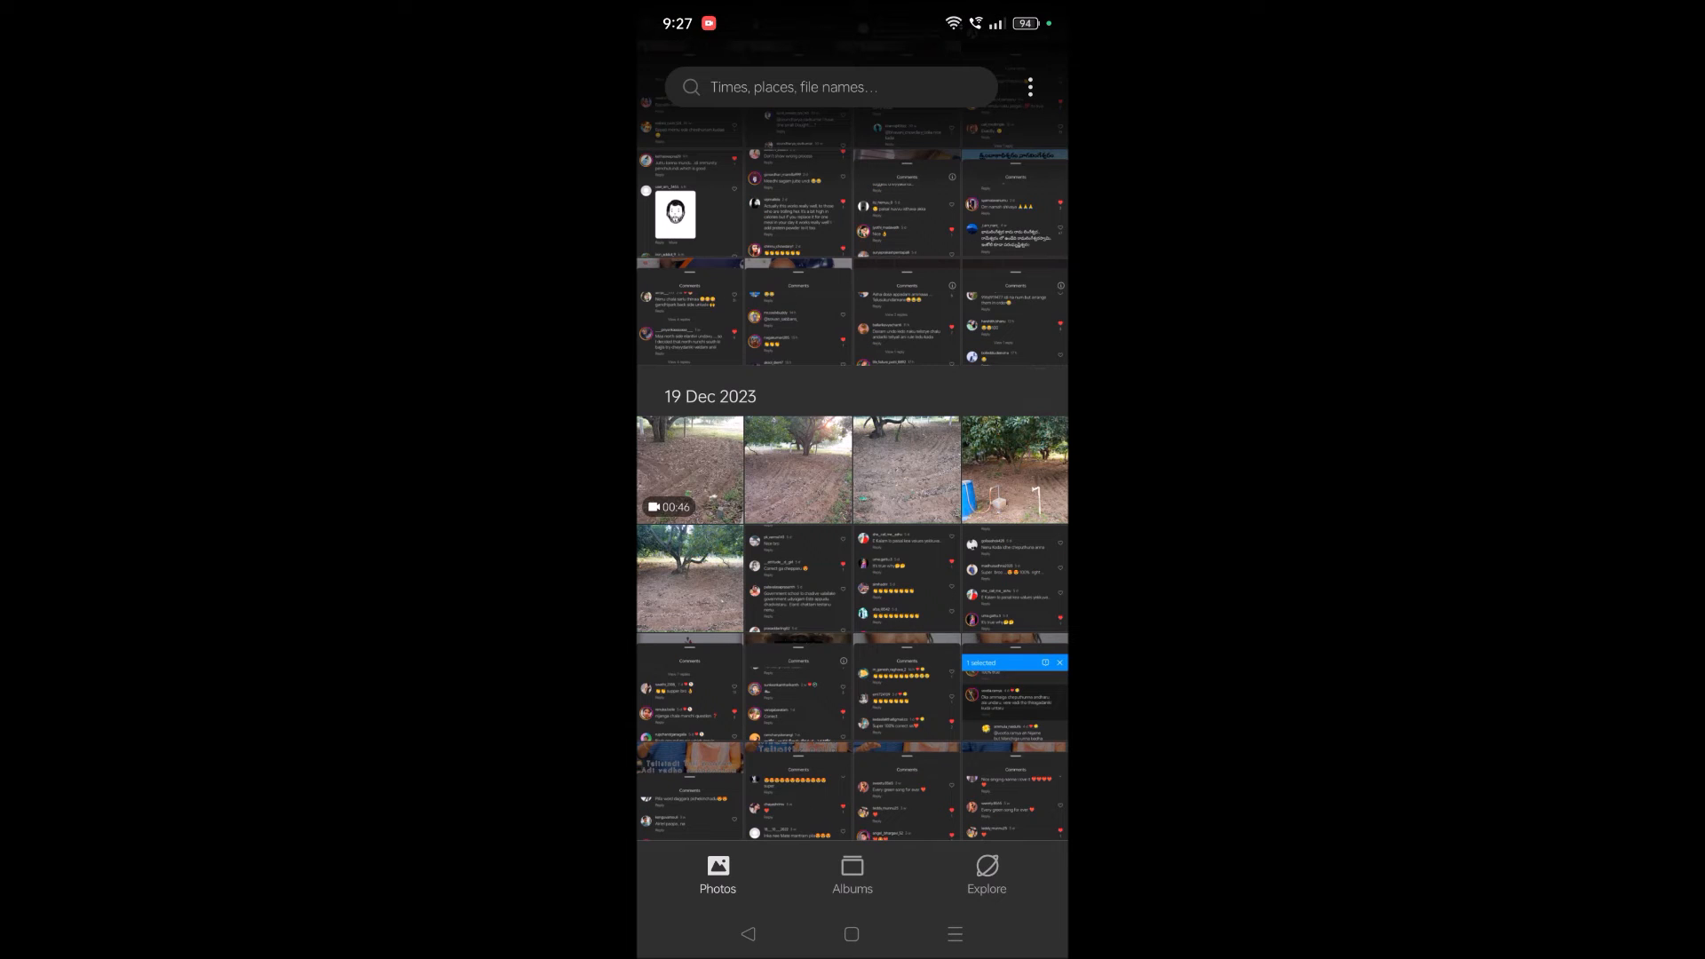
pyautogui.click(689, 469)
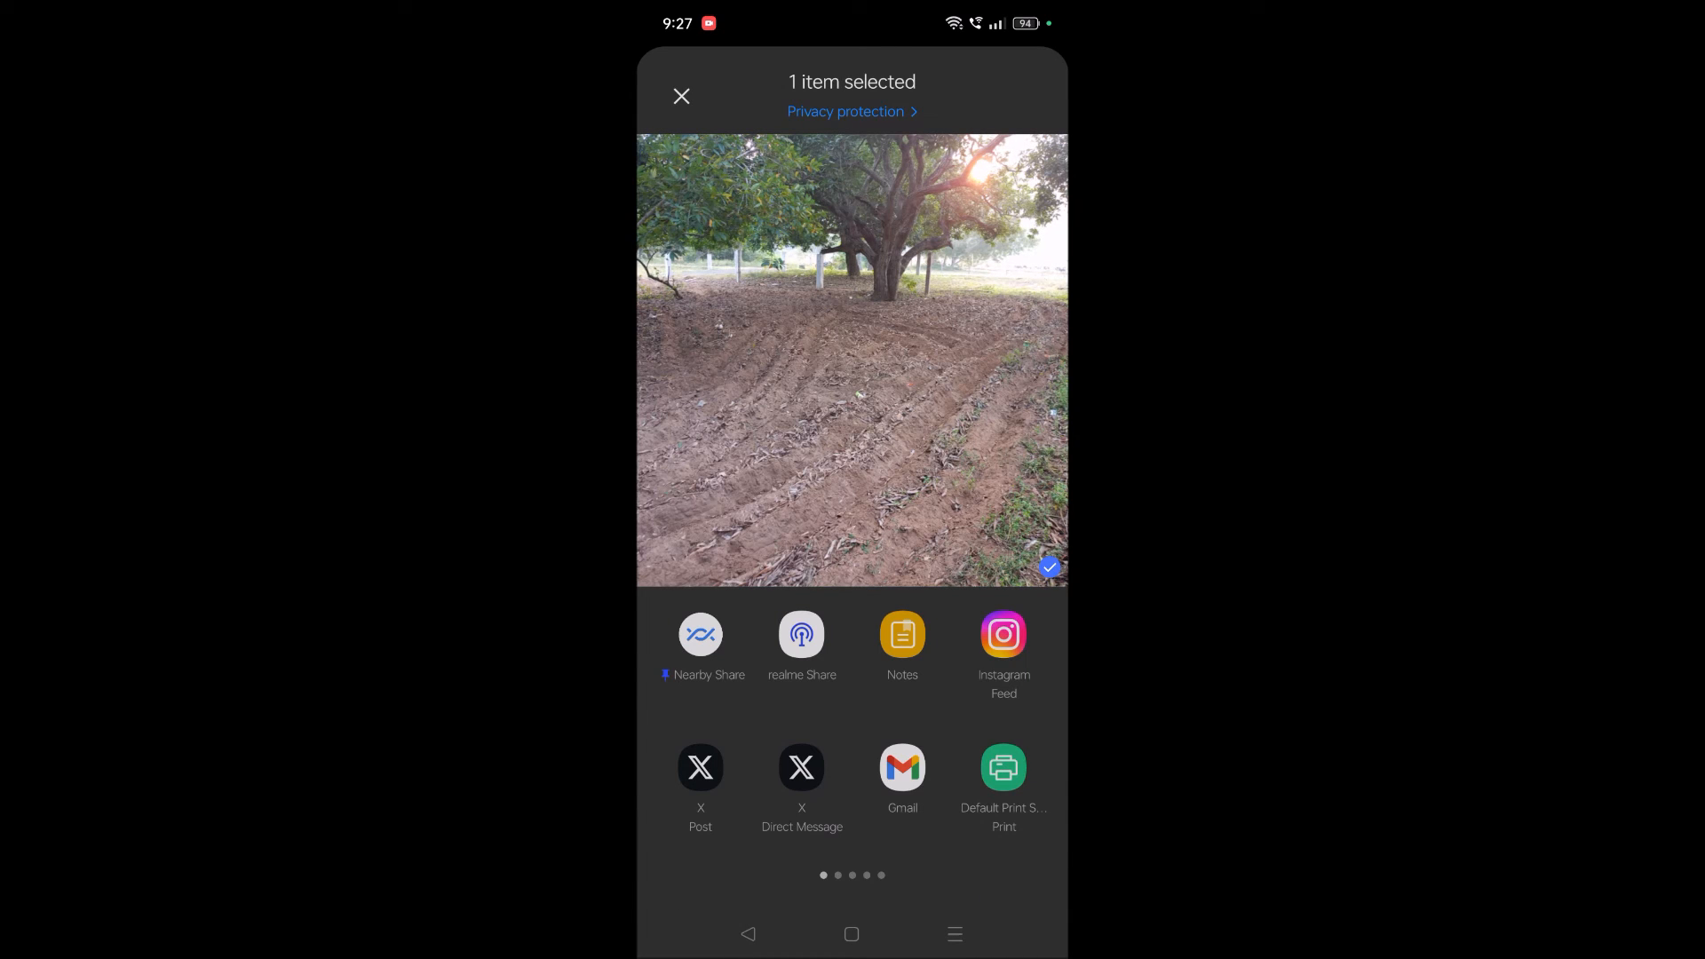
# Step: Send the photo via 'Upload to Photos' and start the upload to the account
pyautogui.hscroll(-3)
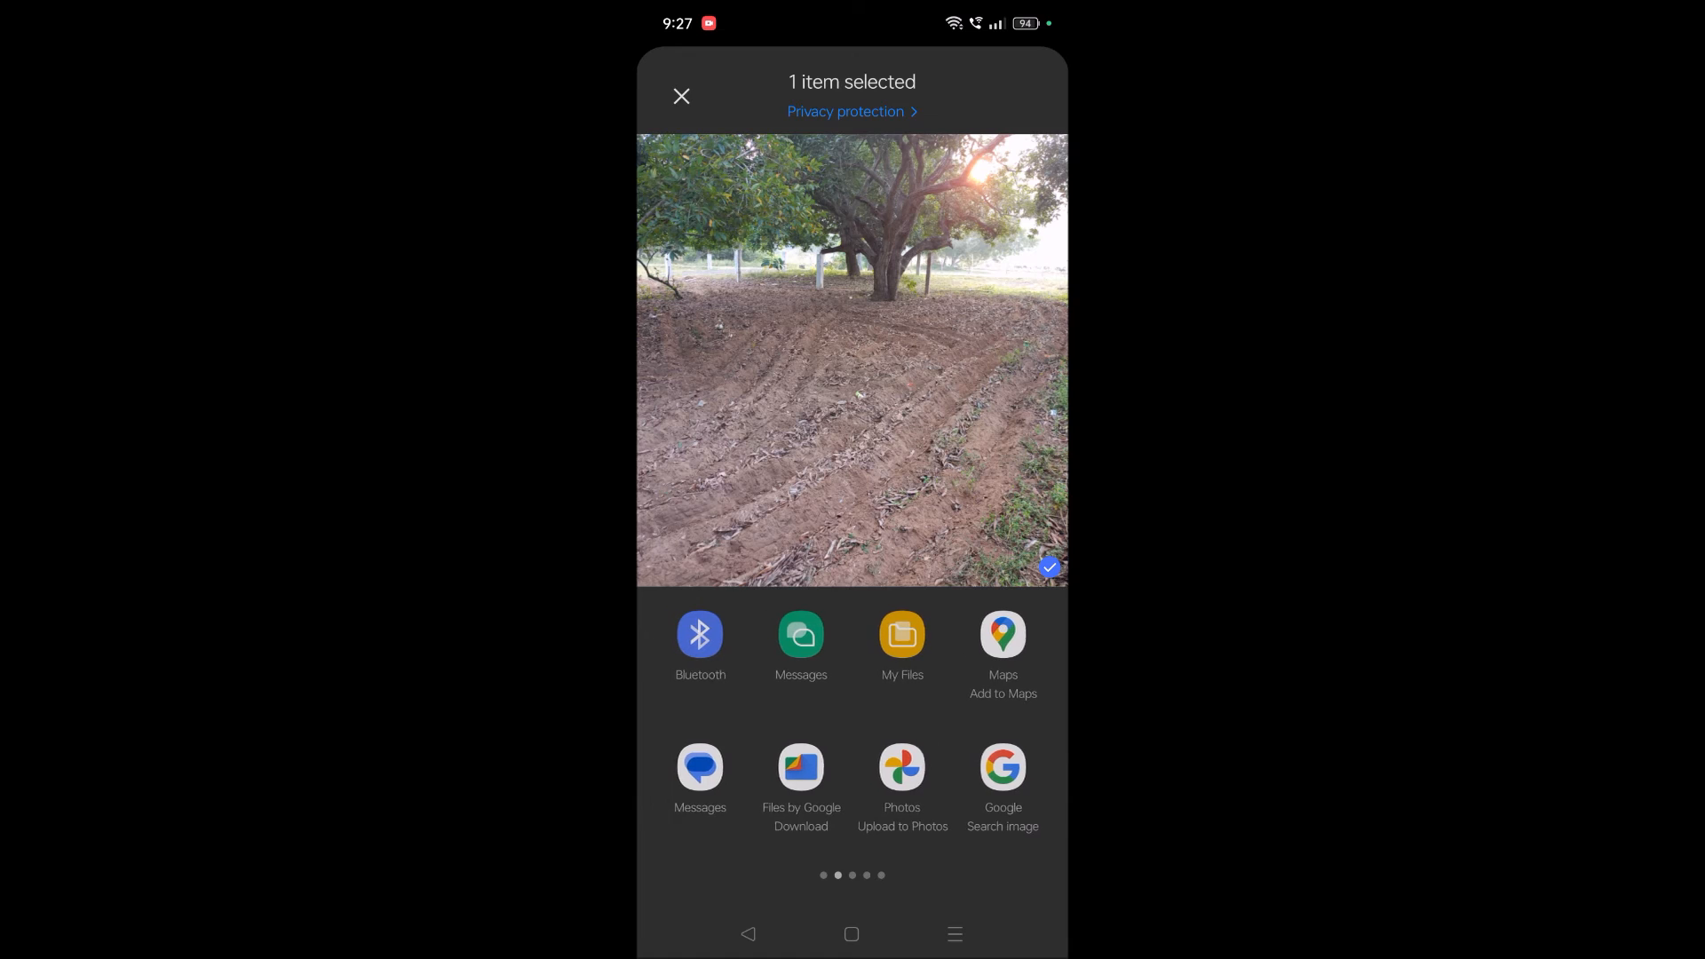
pyautogui.click(902, 767)
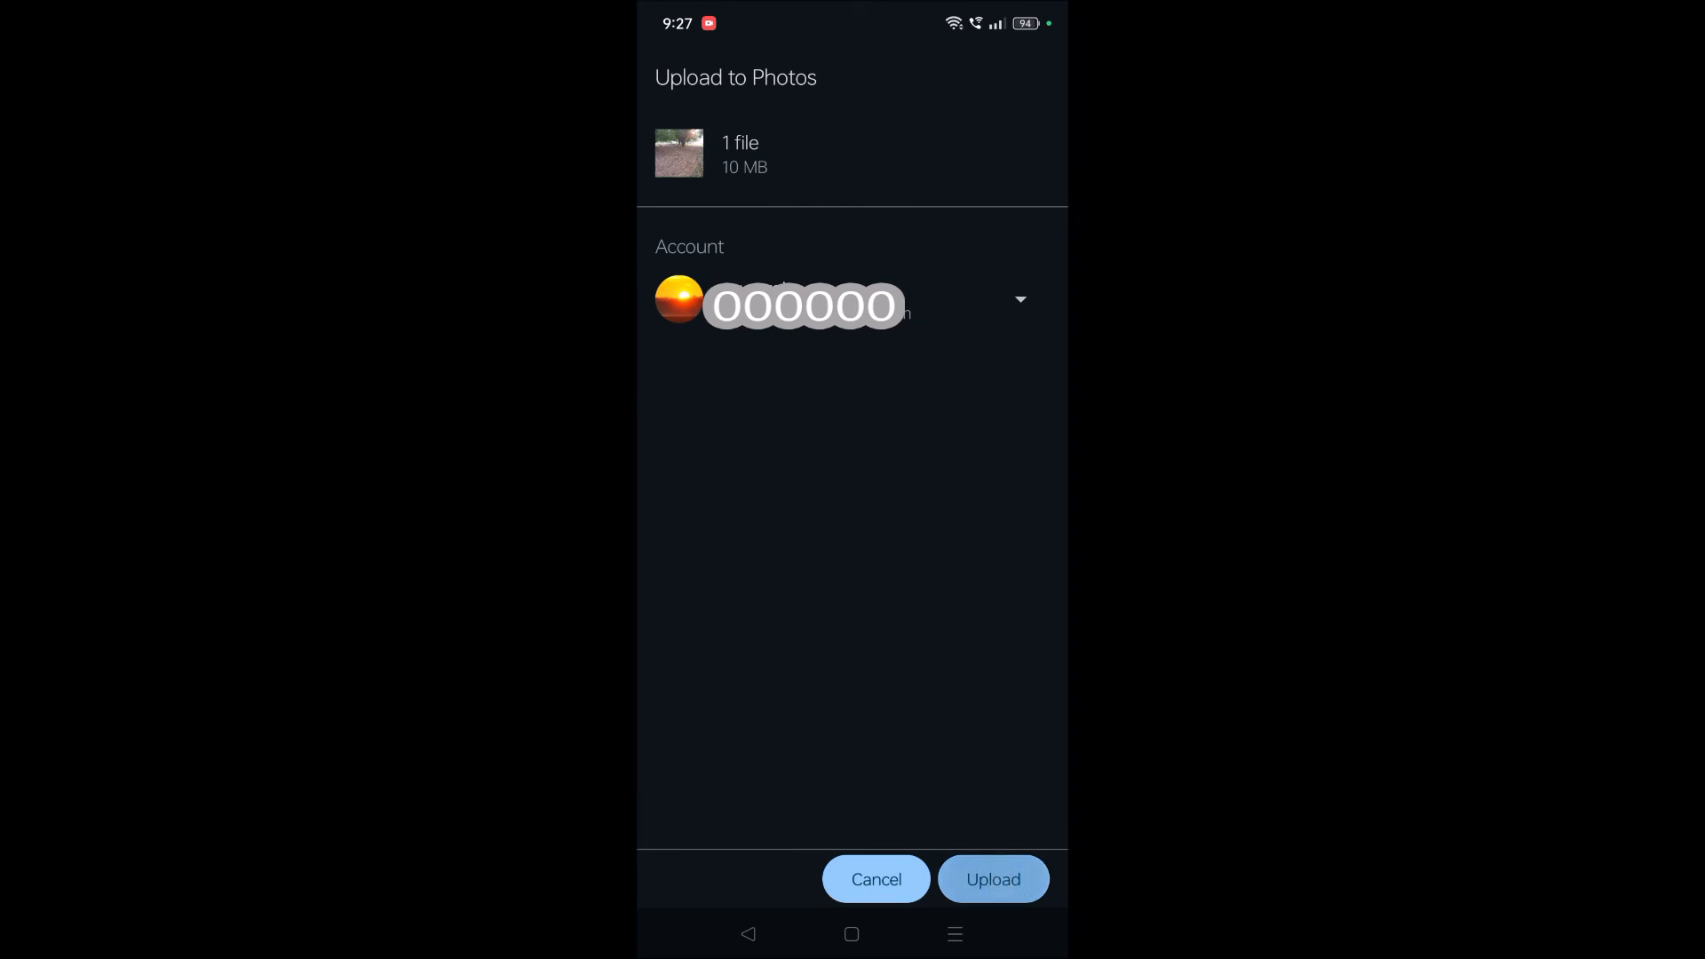
pyautogui.click(993, 879)
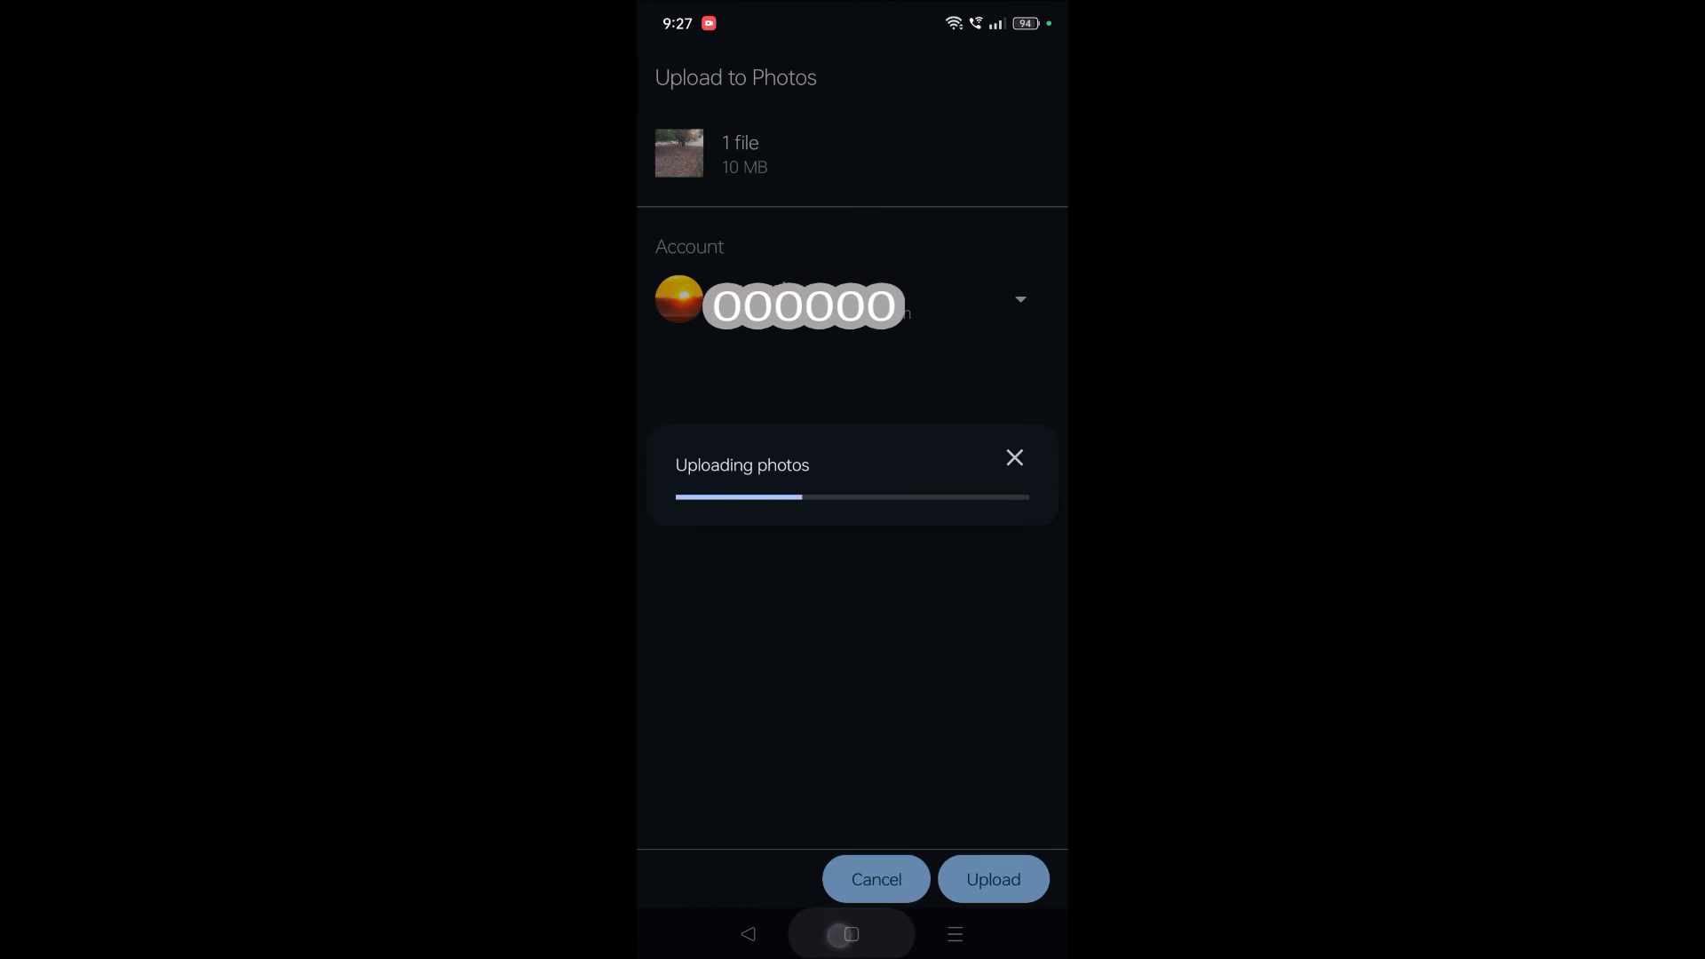